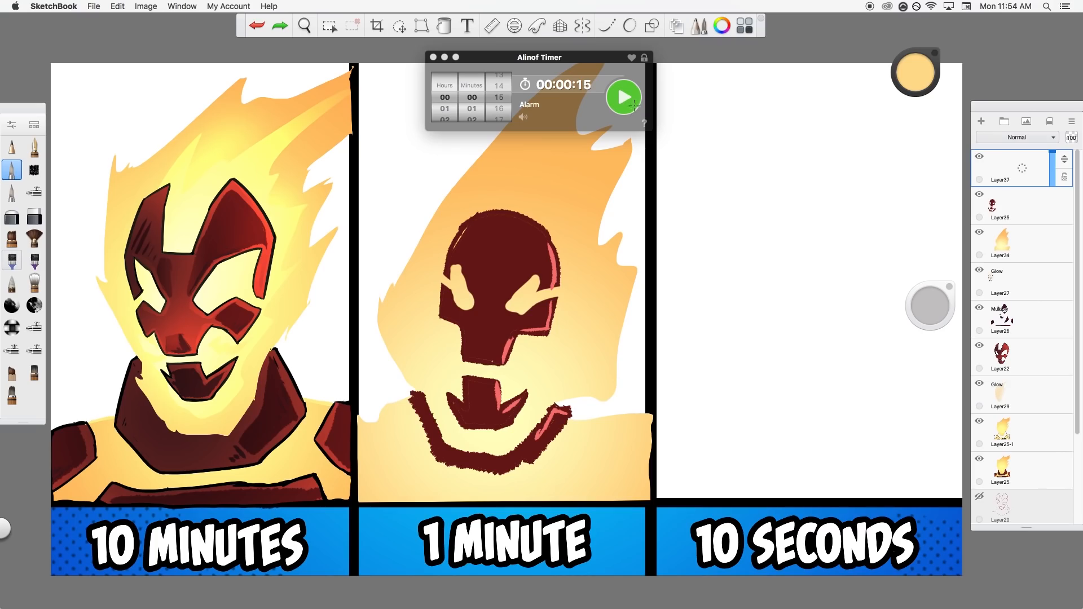
Start the Alinof Timer's 15-second countdown for the 10 SECONDS panel
click(622, 96)
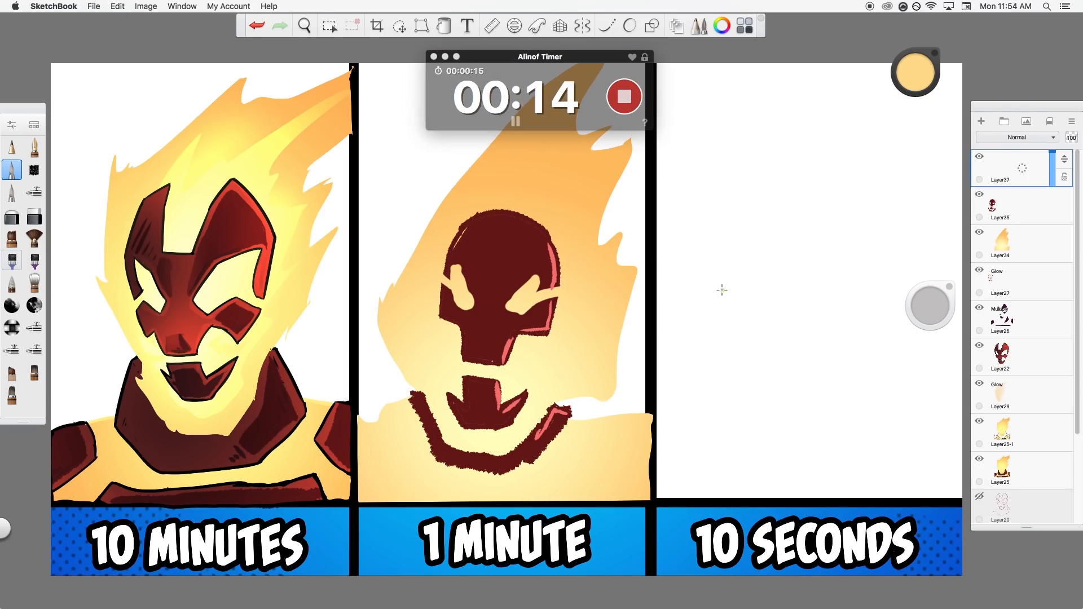